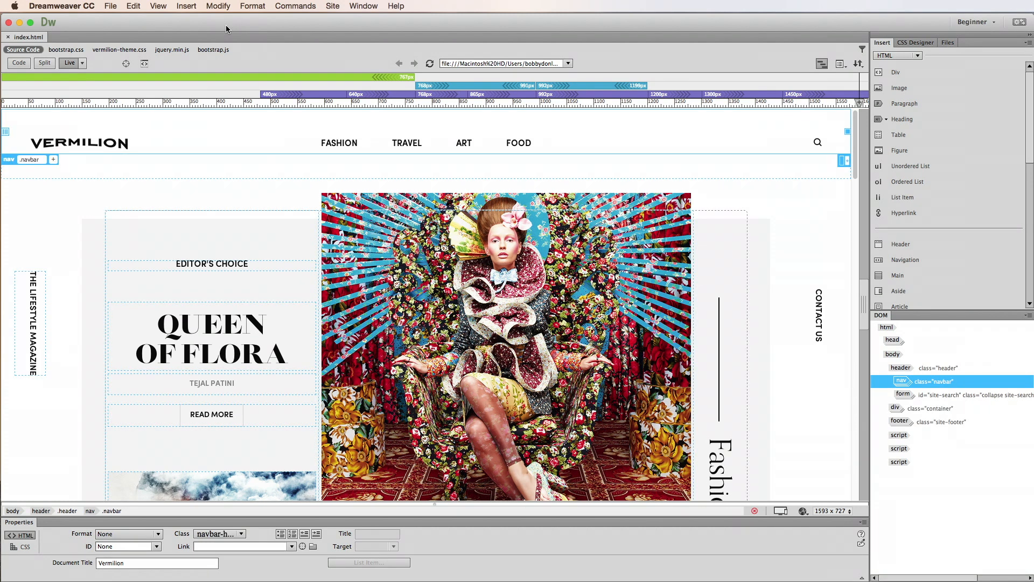
{"action": "mouse_move", "coordinate": [781, 513]}
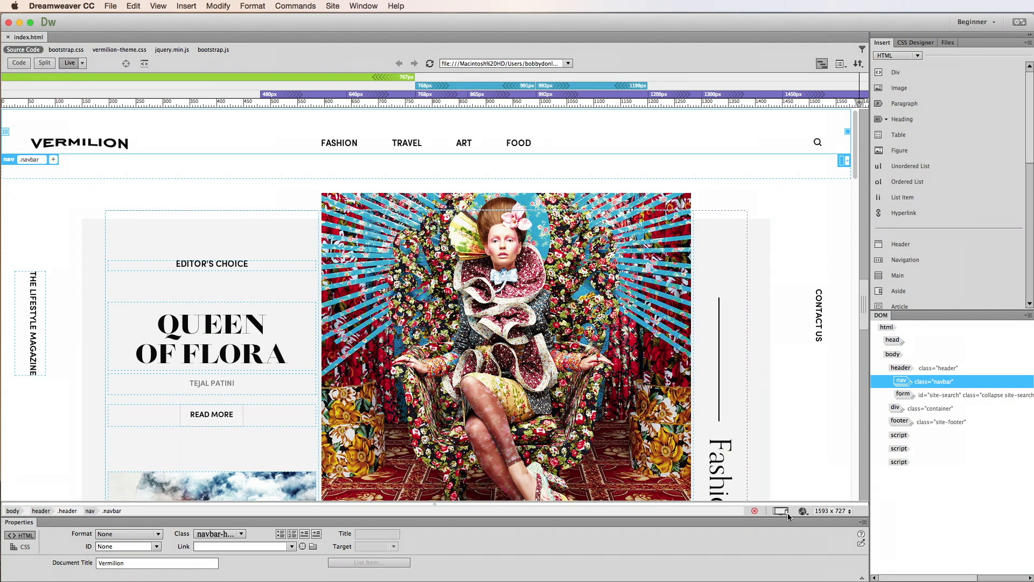
- Show the Device Preview QR code, share link and three connected devices
{"action": "left_click", "coordinate": [782, 510]}
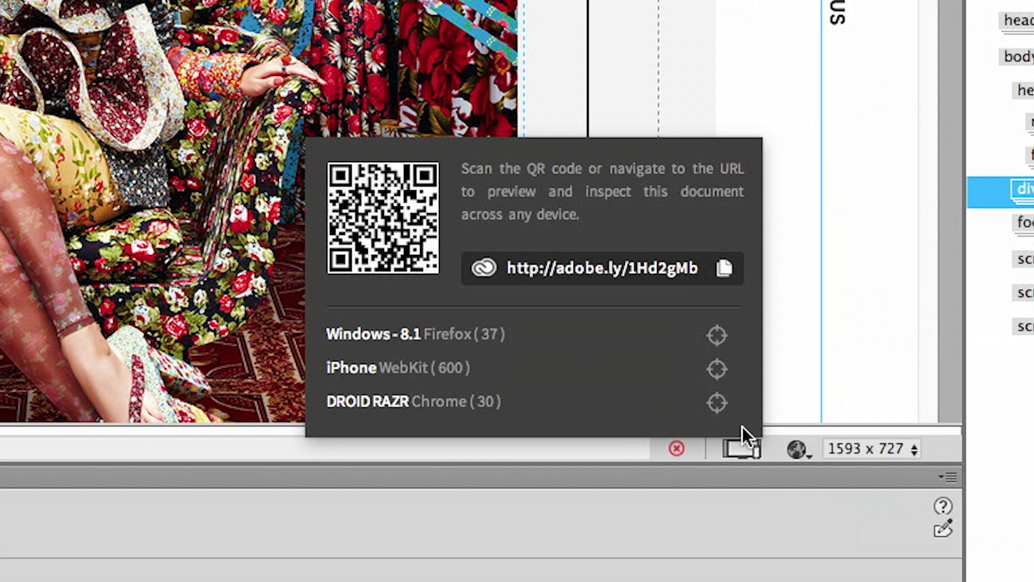
{"action": "mouse_move", "coordinate": [718, 369]}
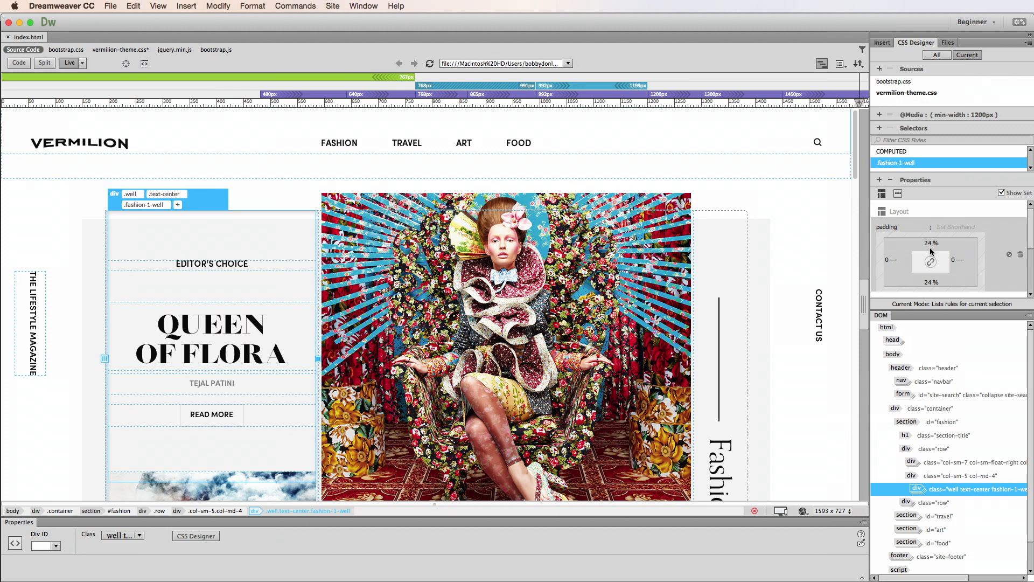
- Change the .fashion-1-well top padding value to 40%
{"action": "left_click", "coordinate": [931, 244]}
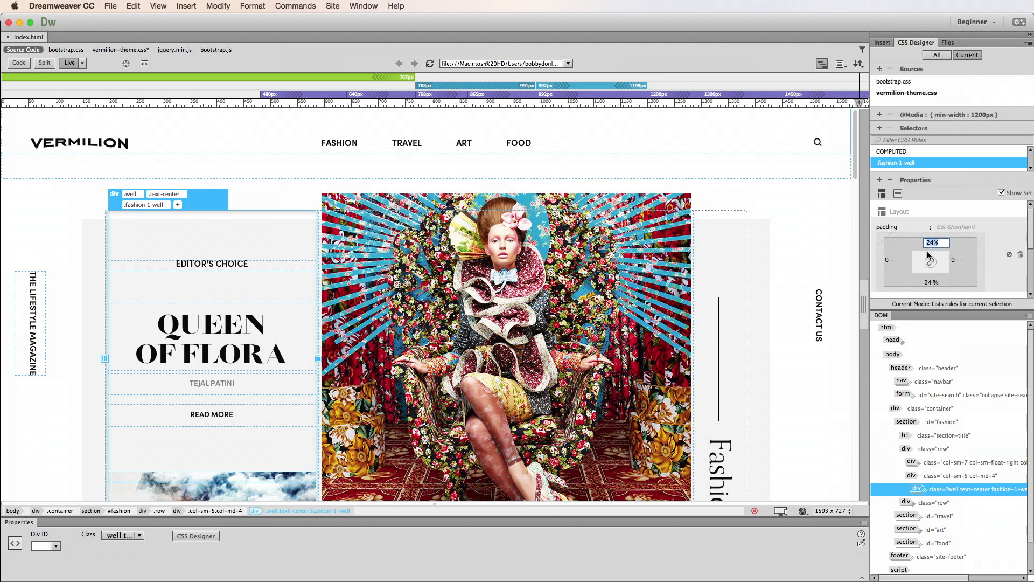
{"action": "type", "text": "40%"}
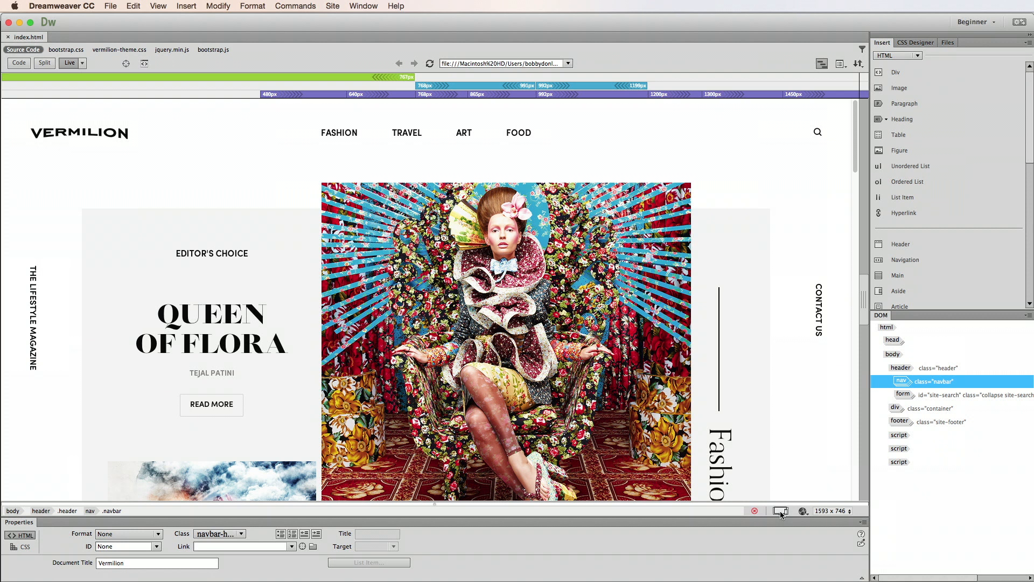
- Turn on inspect mode to highlight the main container with its width and height
{"action": "left_click", "coordinate": [801, 510]}
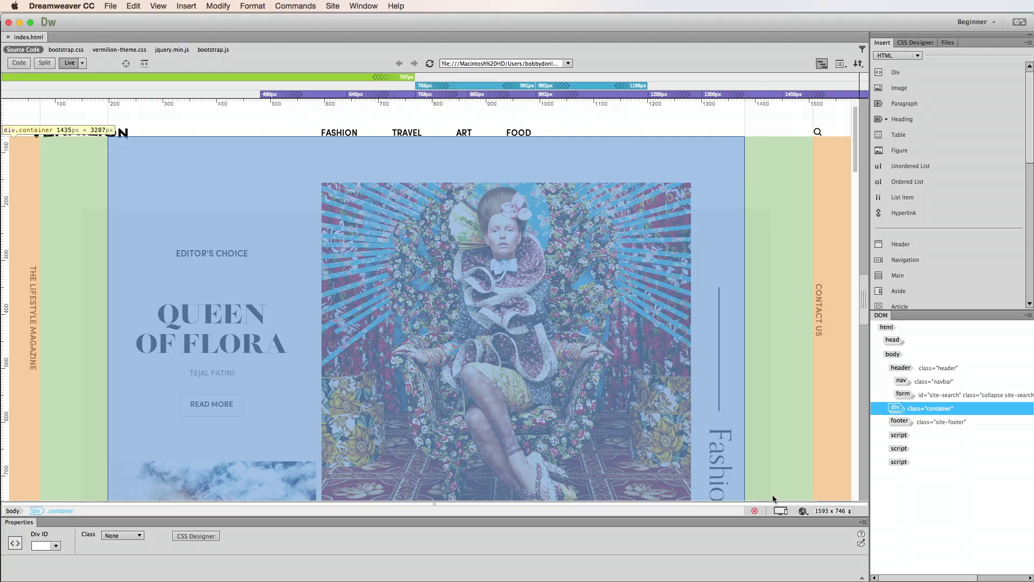
- Choose Inspect beside iPhone WebKit so the view resizes to 320 x 568
{"action": "left_click", "coordinate": [803, 510]}
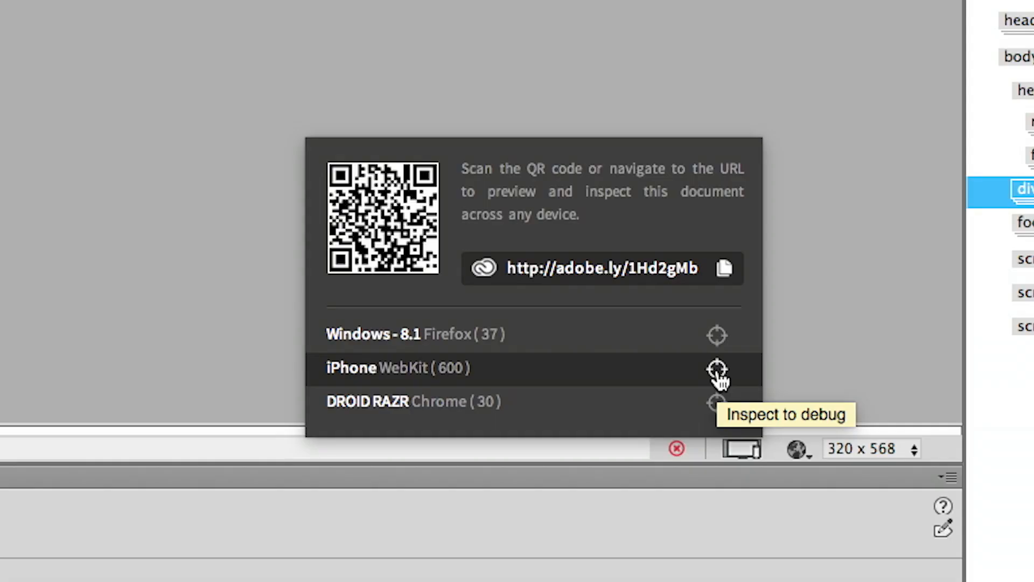
{"action": "left_click", "coordinate": [717, 369]}
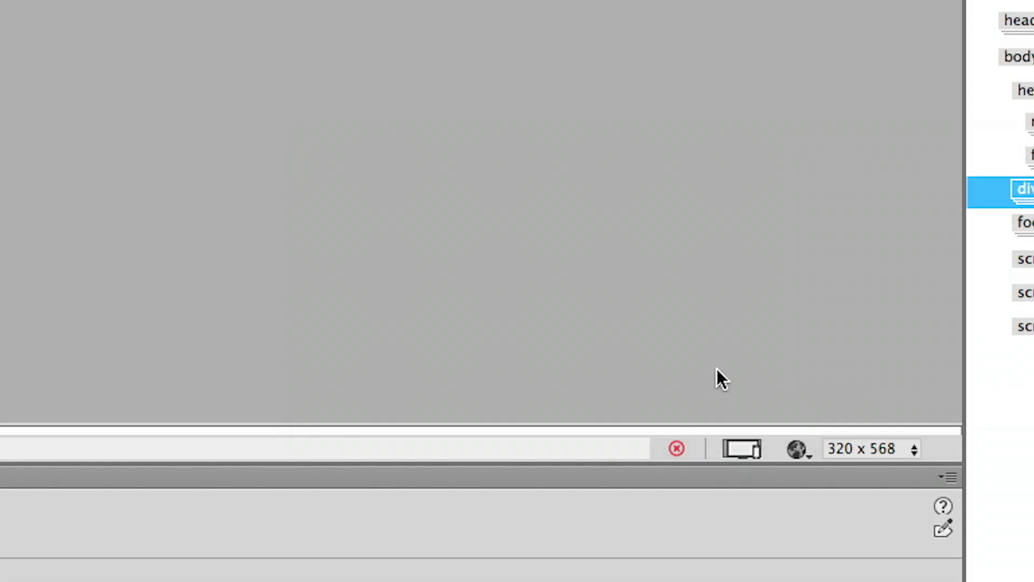